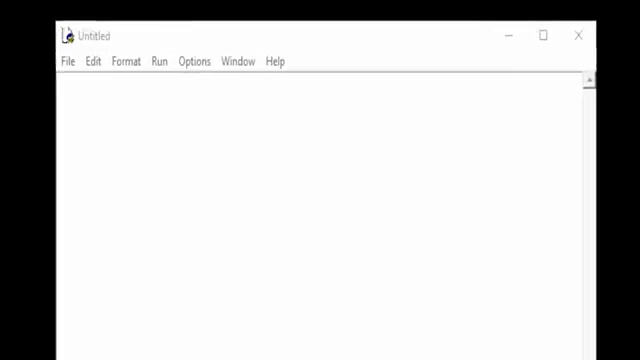
Jot the operator symbols + - / * % ** // on the first line of the new file
text(+ -)
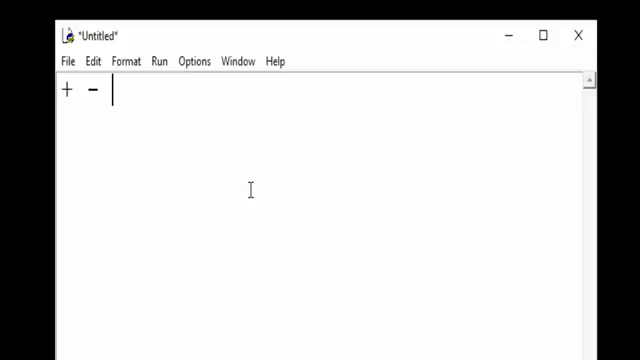
text(/ *)
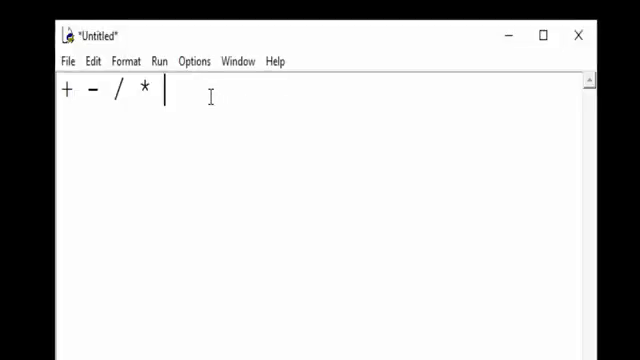
text(%)
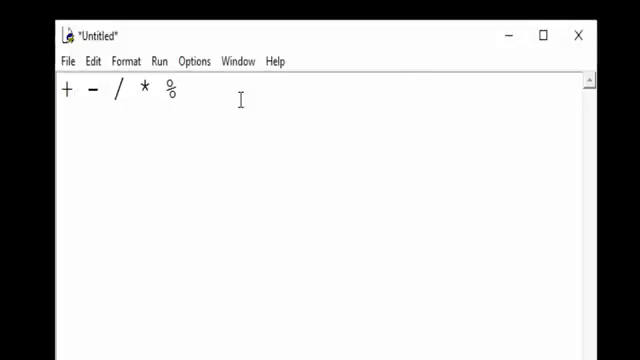
text(**)
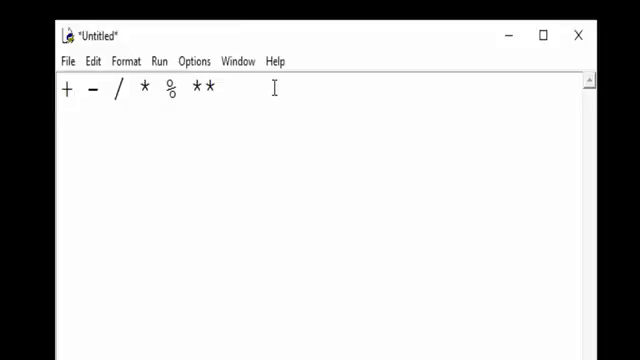
text(//2 = ", 7//2))
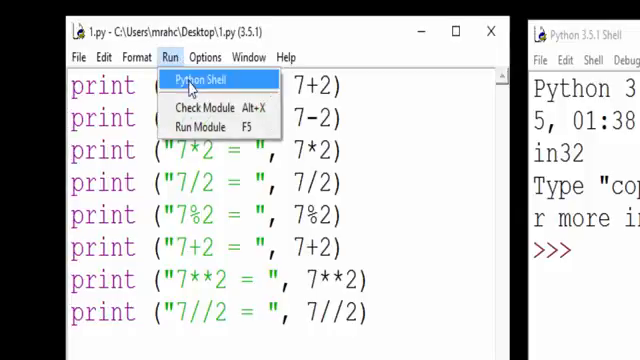
Bring up the Python Shell beside 1.py via the Run menu
click(203, 79)
text(print ("(1 + 2 - 3) * 2 =", (1 + 2 - 3) * 2))
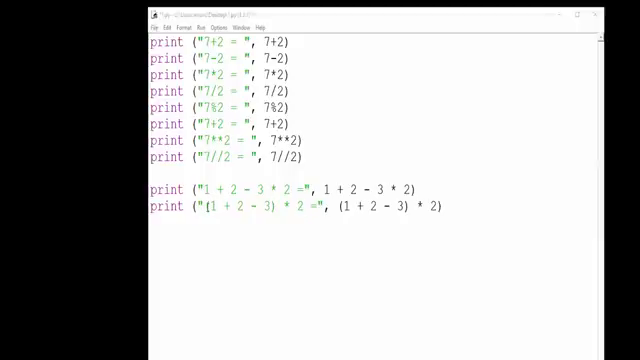
Edit the precedence line so it prints the bracketed (1 + 2 - 3) * 2
click(244, 213)
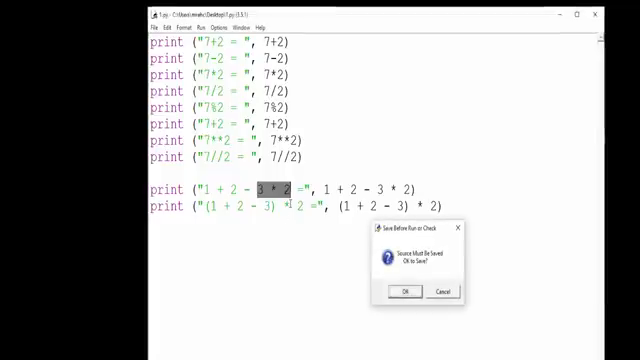
Confirm saving 1.py before running so the shell shows -3 and 0
click(413, 292)
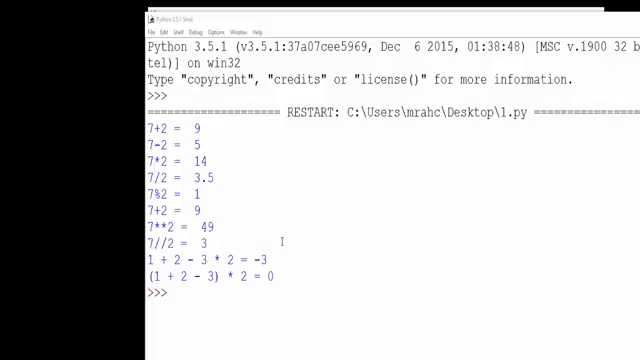
mouse_move(365, 138)
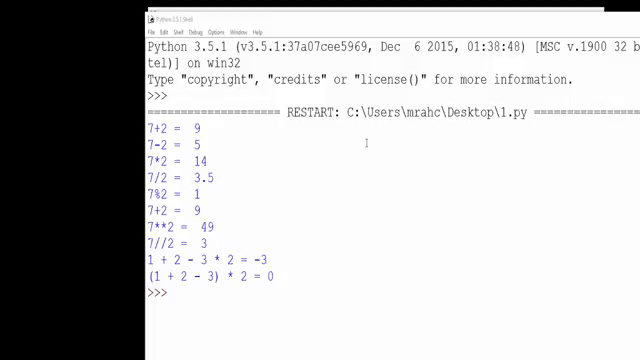